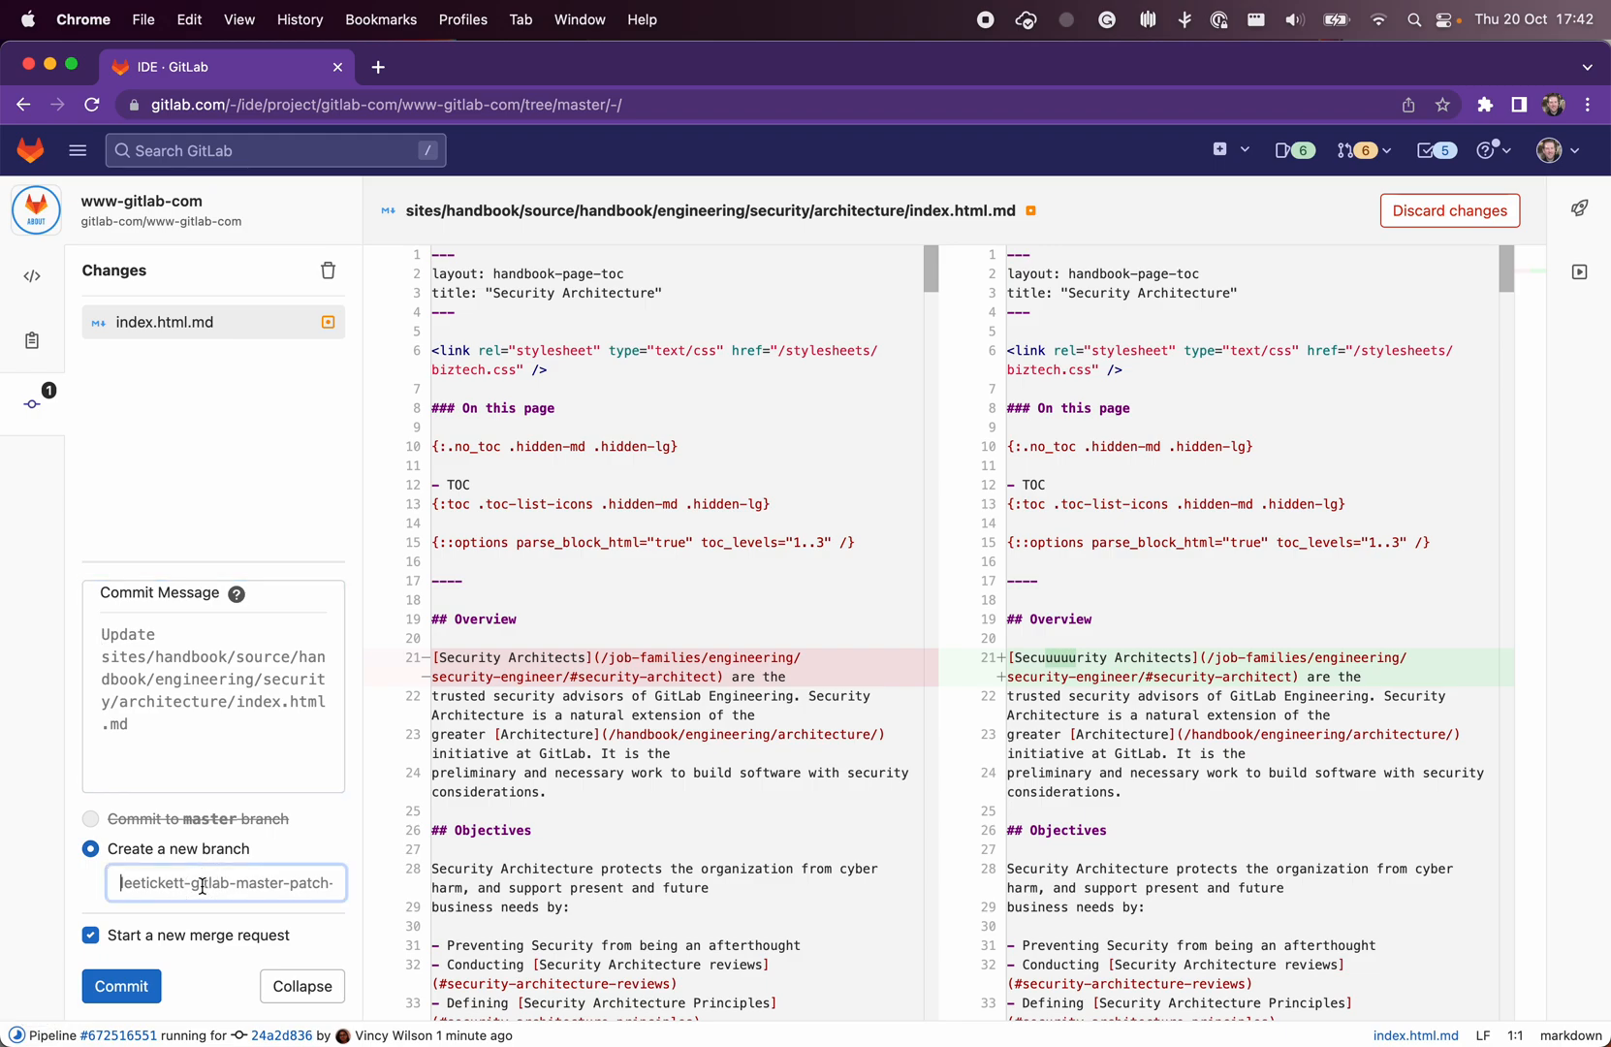
Select the new-branch name field to rename it fix-security-typo
{"action": "left_click", "coordinate": [120, 987]}
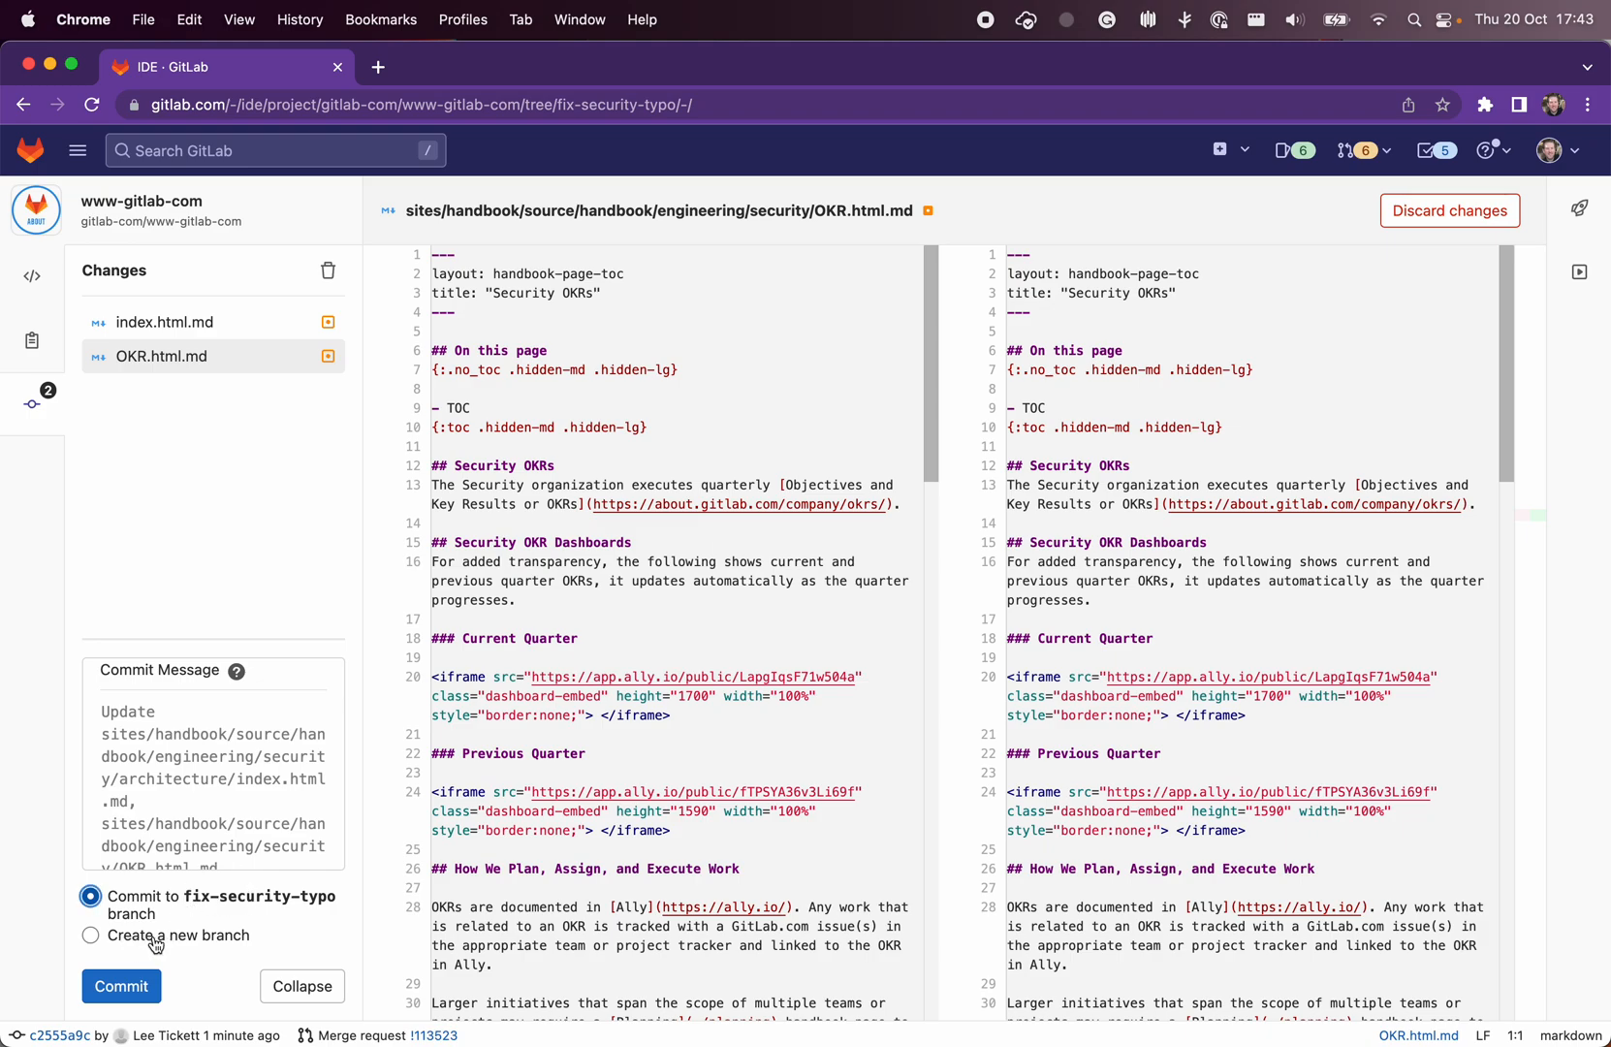
Commit to the fix-security-typo branch with the message 'Fix copie typo'
{"action": "type", "text": "Fix copie typo"}
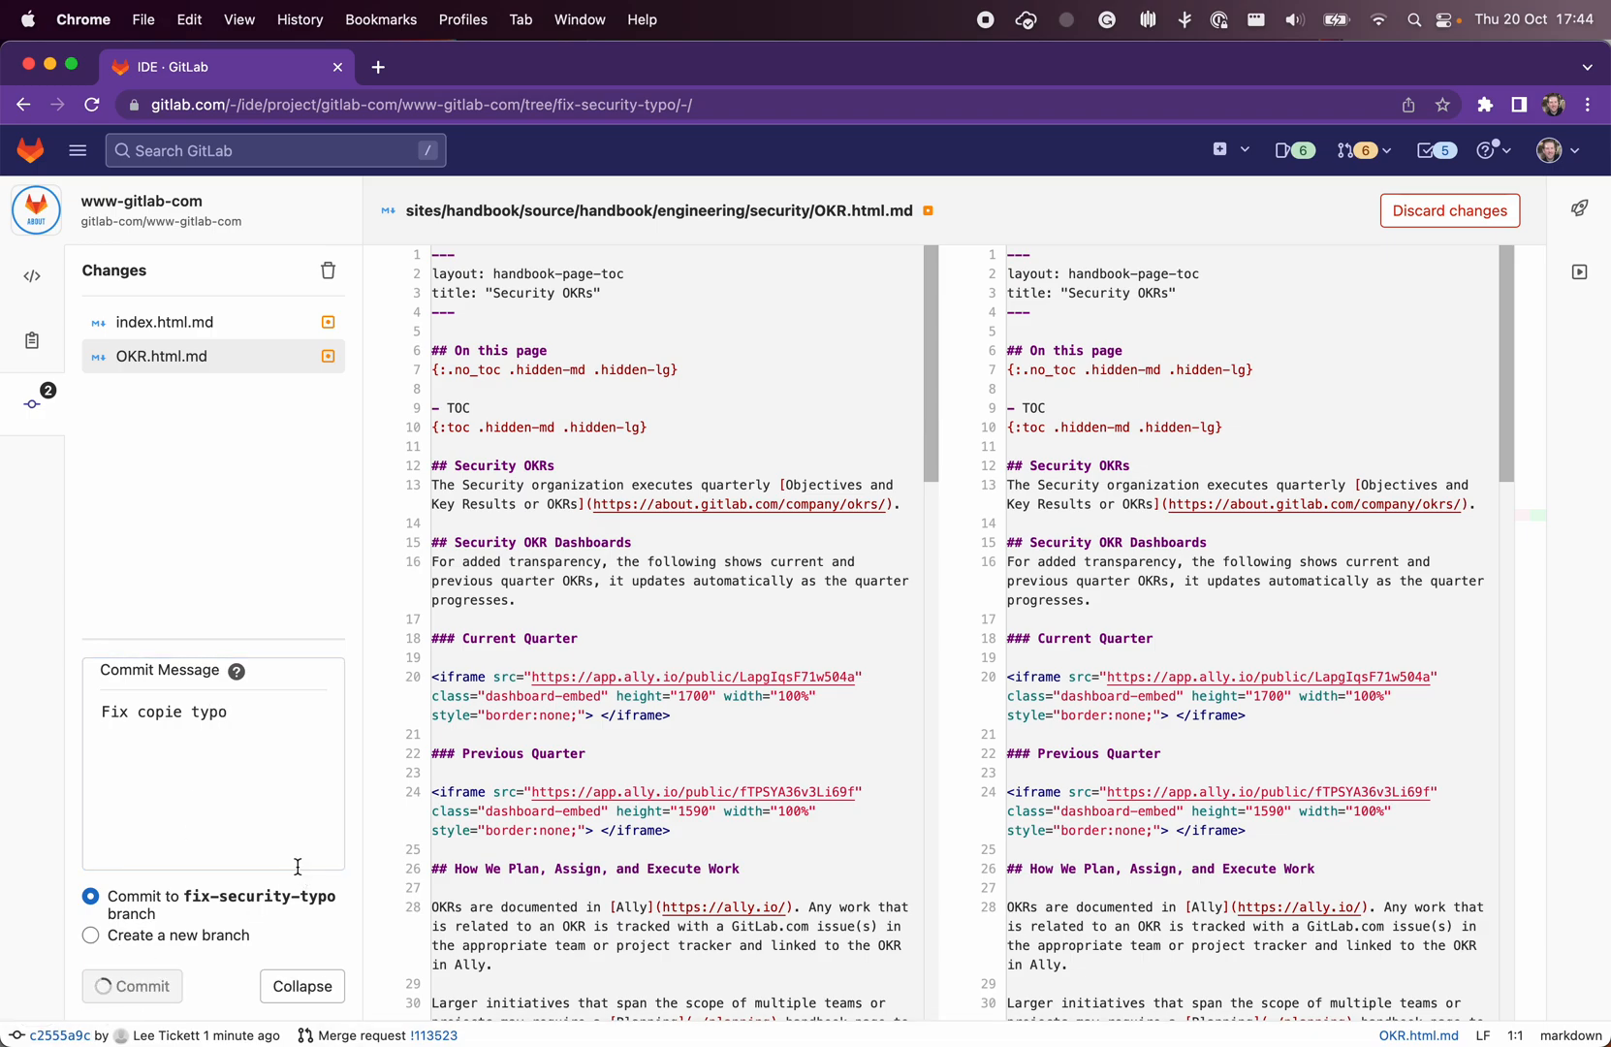
{"action": "left_click", "coordinate": [130, 987]}
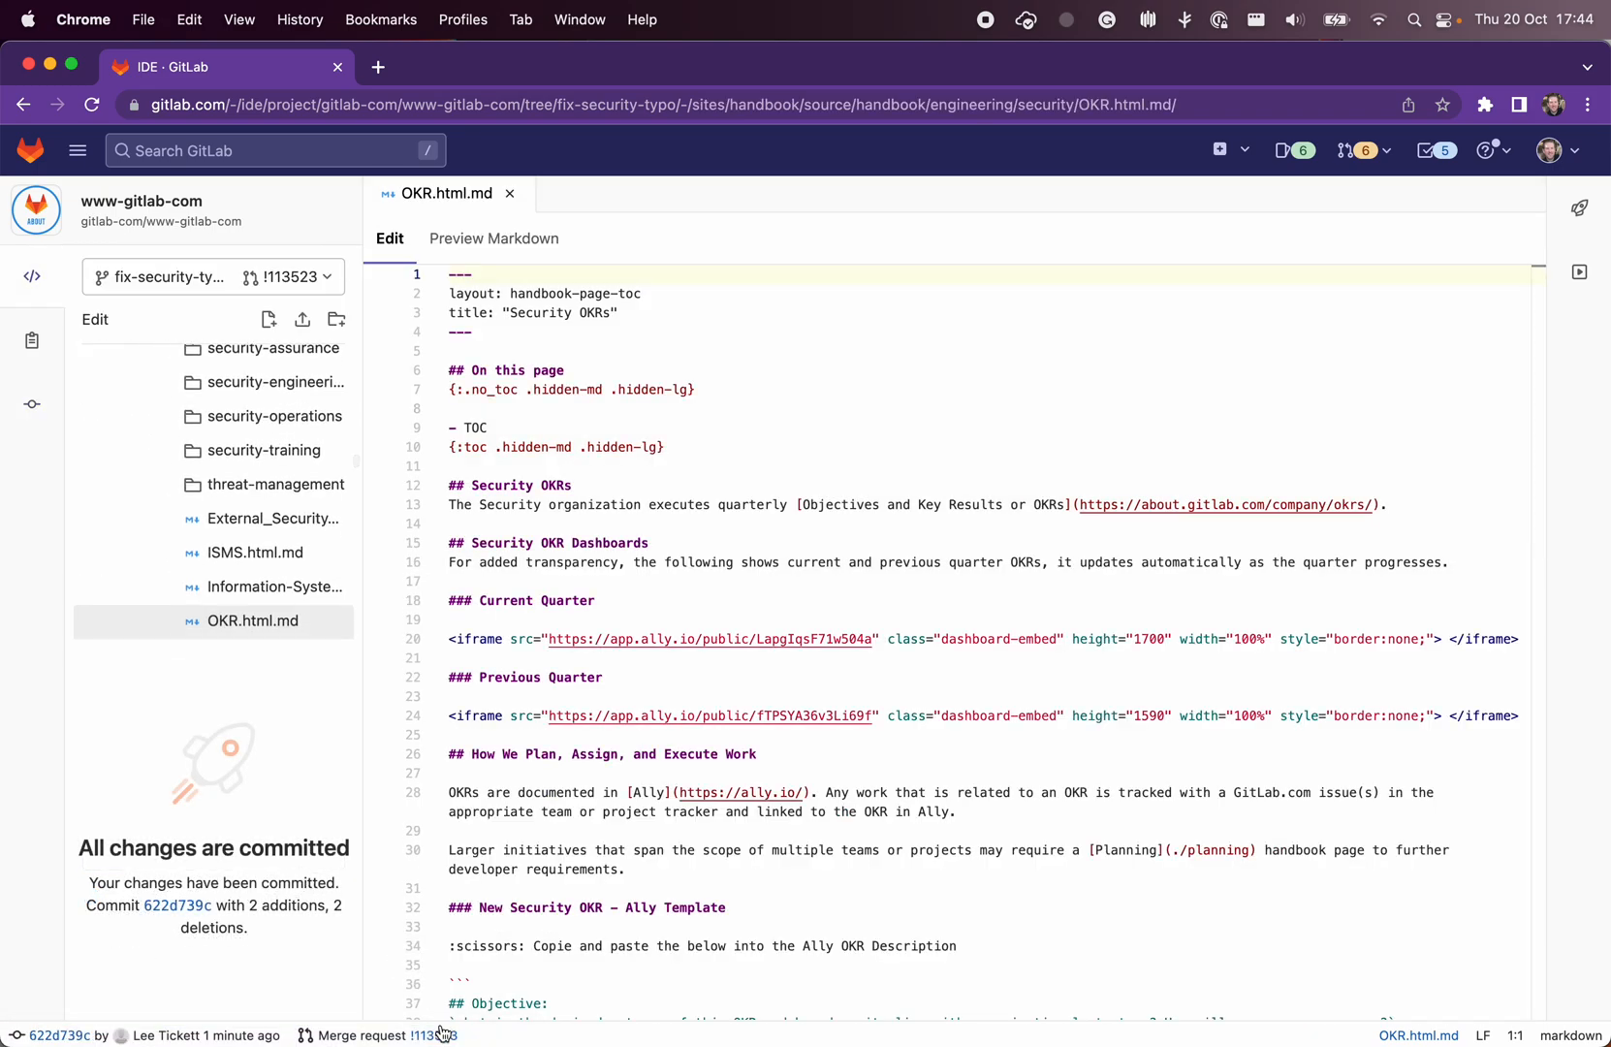